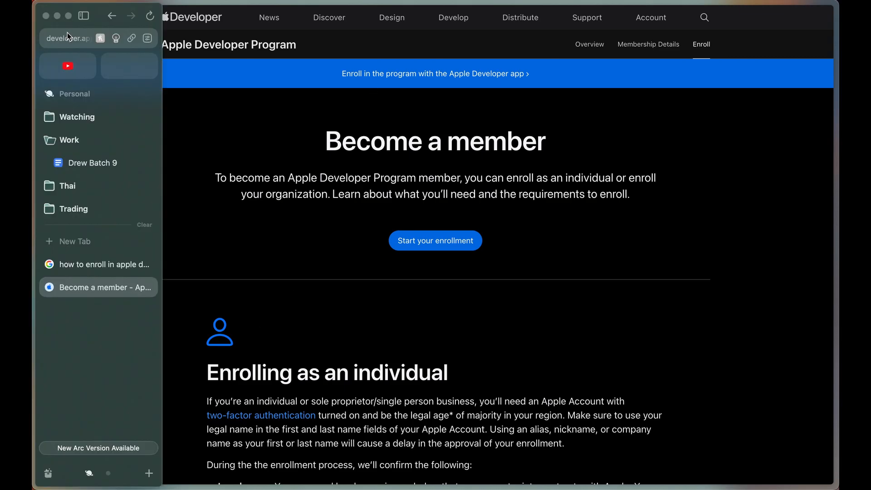
# - Check the enrollment page address, start enrollment, sign in, and trust this browser
pyautogui.click(67, 38)
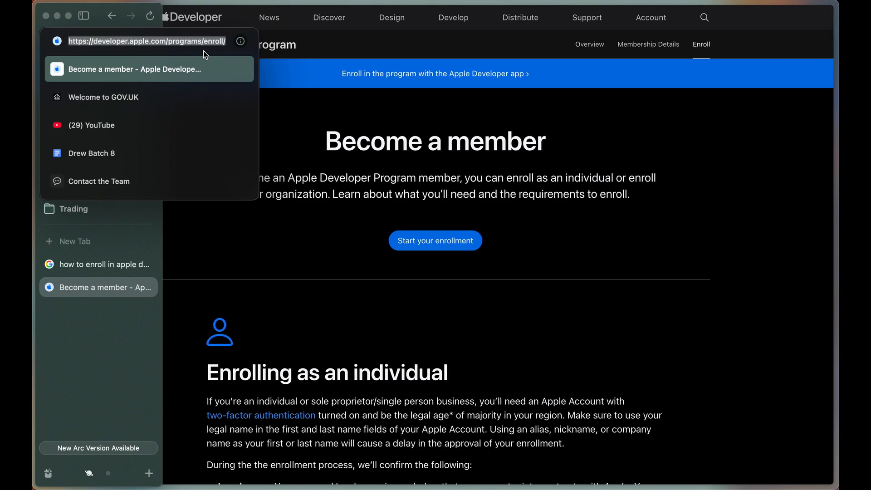
pyautogui.click(146, 40)
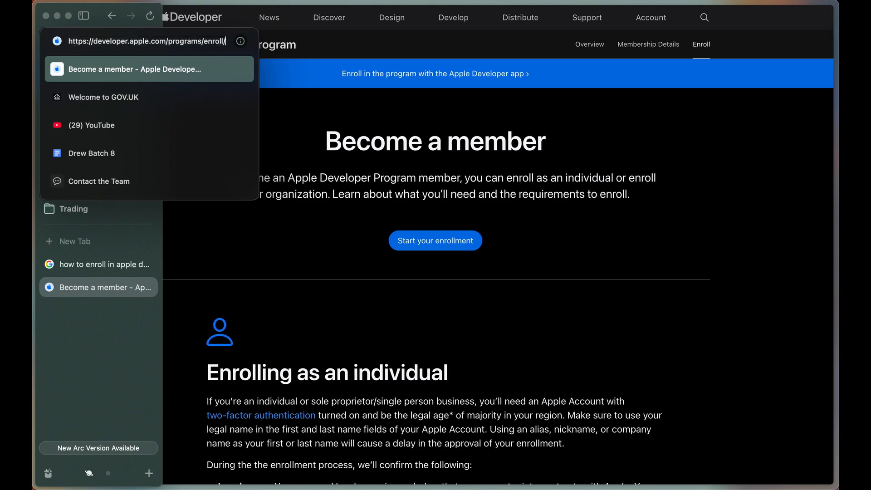
pyautogui.click(479, 287)
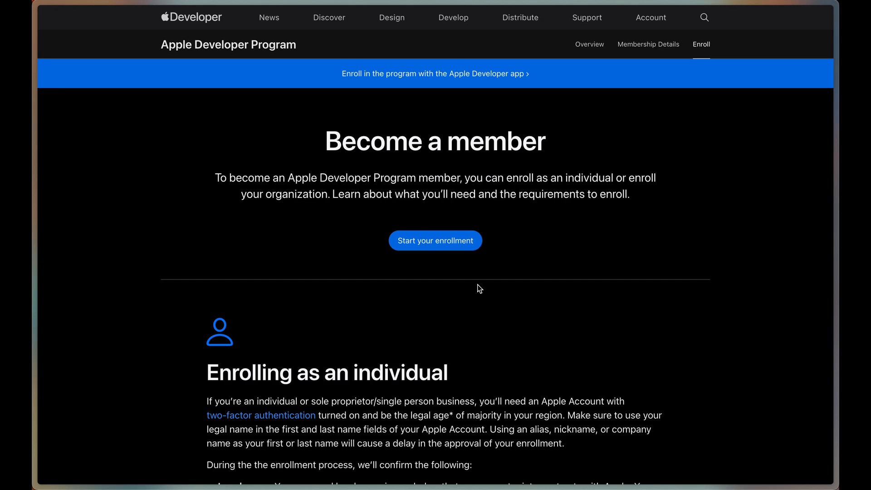
pyautogui.scroll(-3)
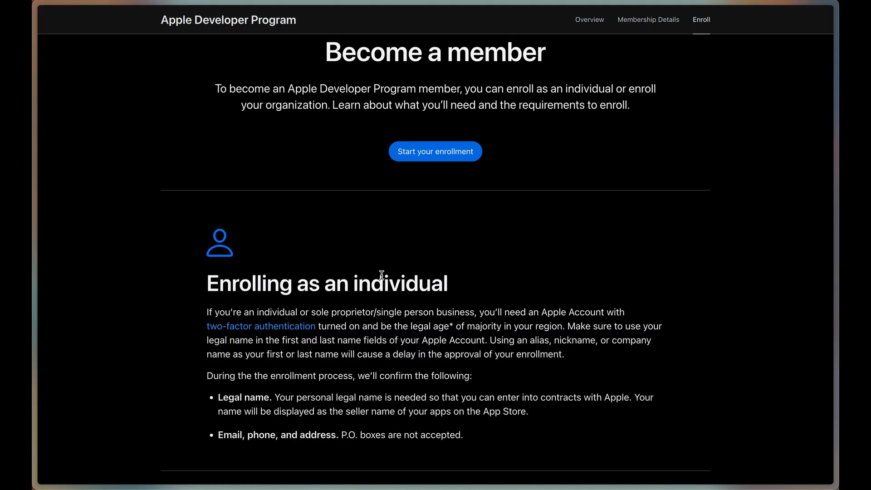
pyautogui.moveTo(490, 312); pyautogui.dragTo(584, 314)
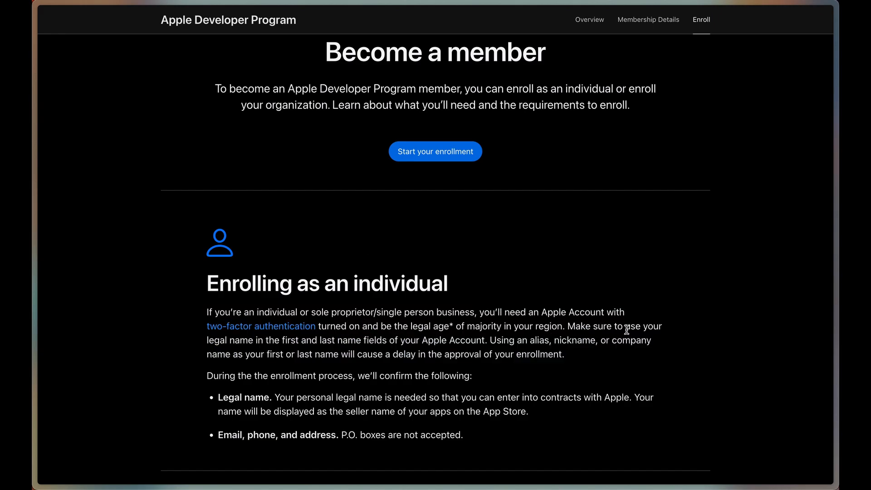
pyautogui.click(435, 151)
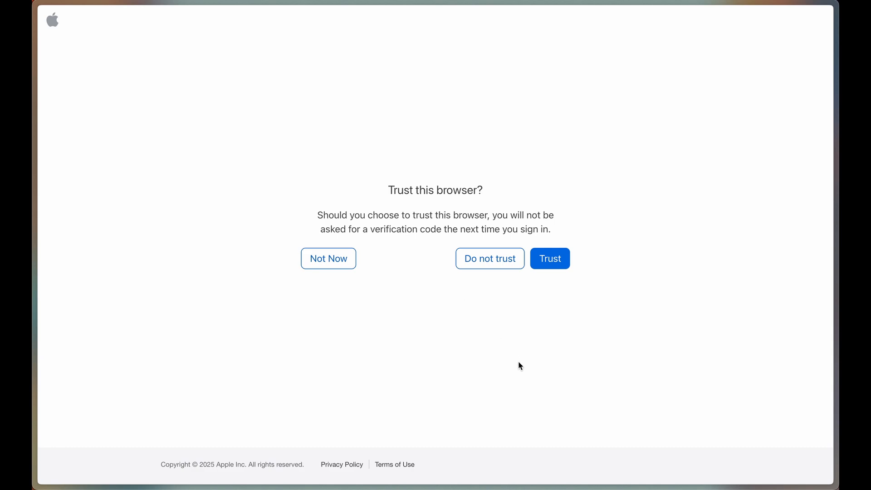
pyautogui.moveTo(554, 307)
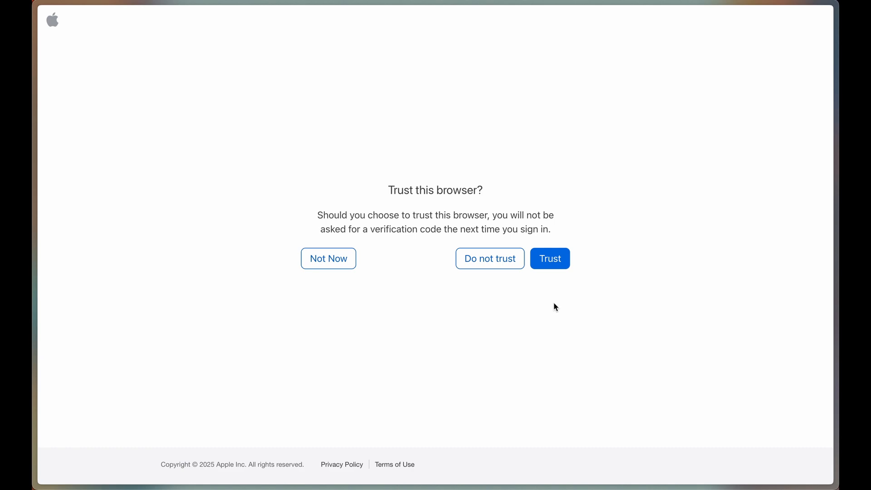
pyautogui.click(549, 258)
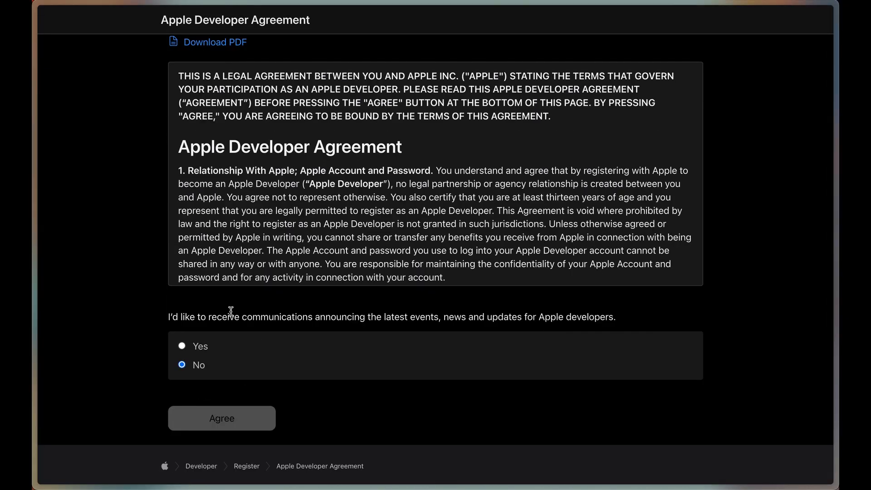
# - Accept the Apple Developer Agreement, continue on the web, and review the empty personal information form
pyautogui.click(220, 418)
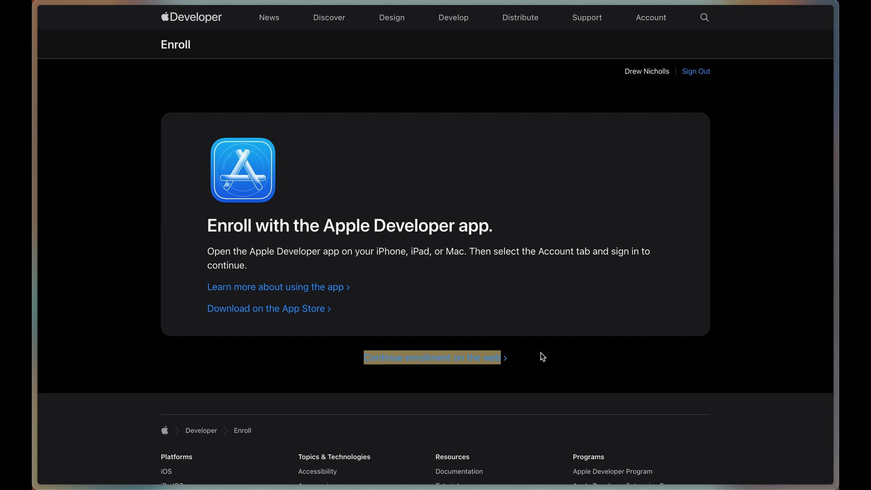
pyautogui.click(431, 357)
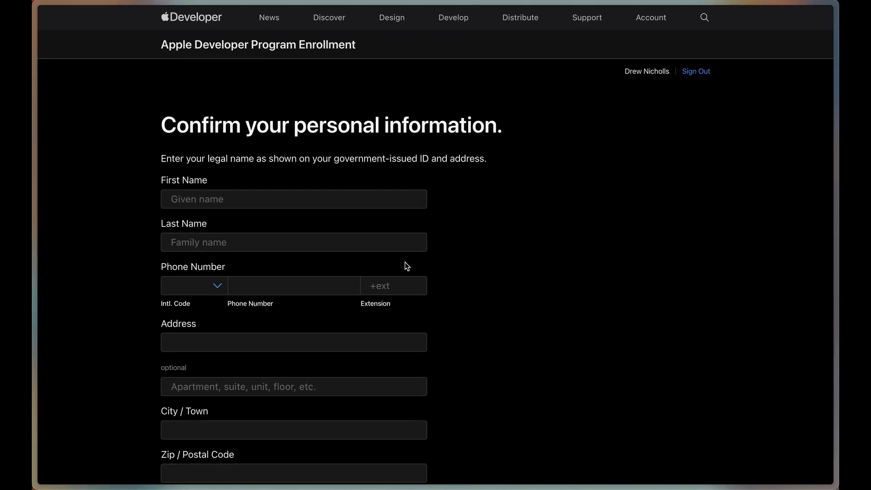
pyautogui.click(293, 199)
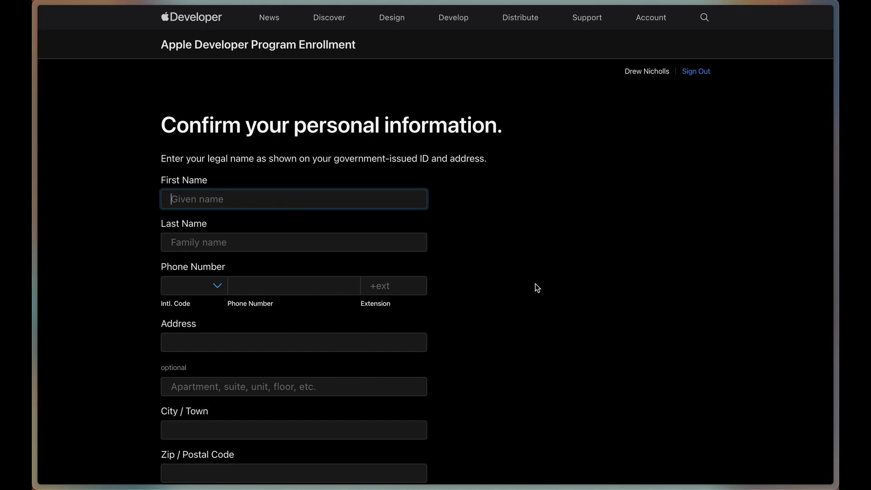
pyautogui.scroll(-3)
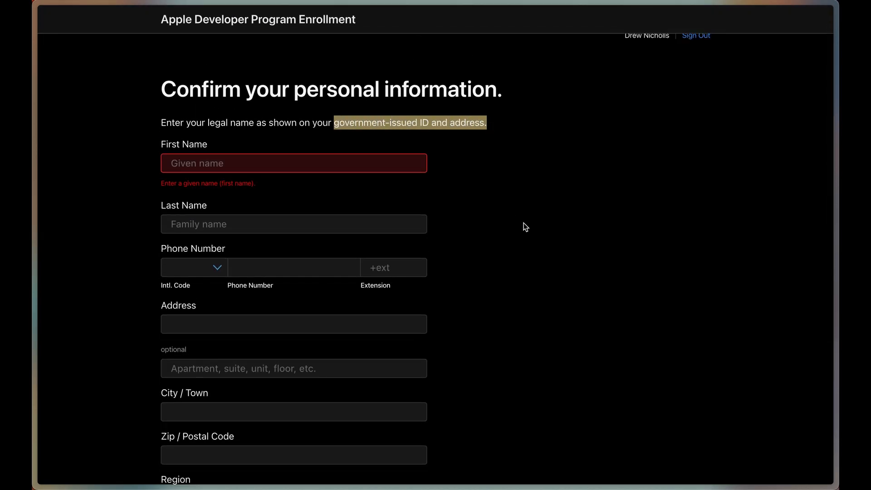
pyautogui.scroll(-3)
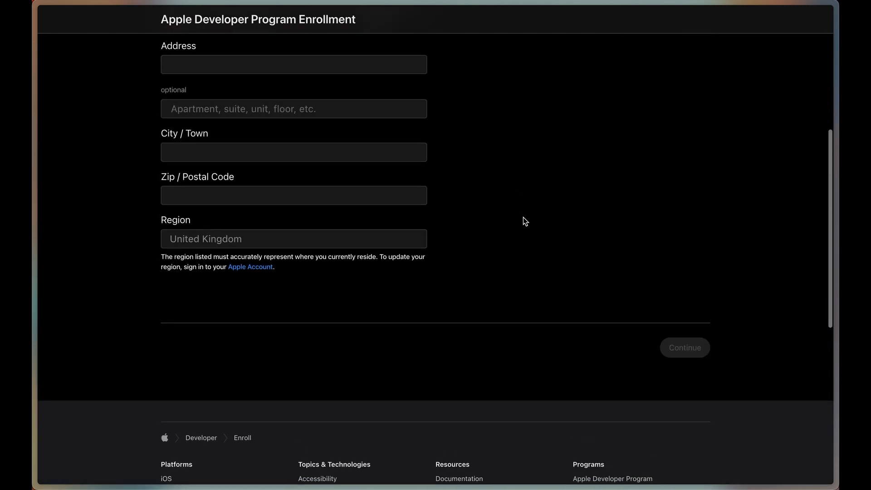
# - Submit personal details, save the address, and continue as Individual / Sole Proprietor
pyautogui.click(685, 347)
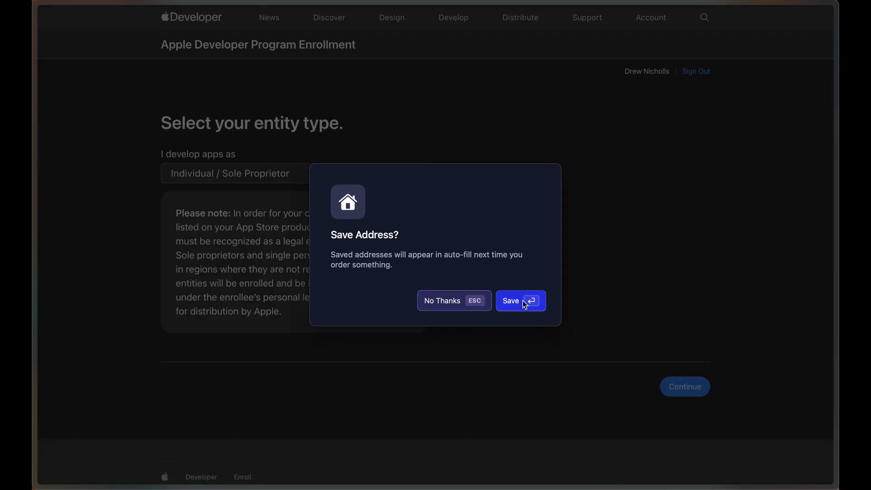
pyautogui.click(520, 300)
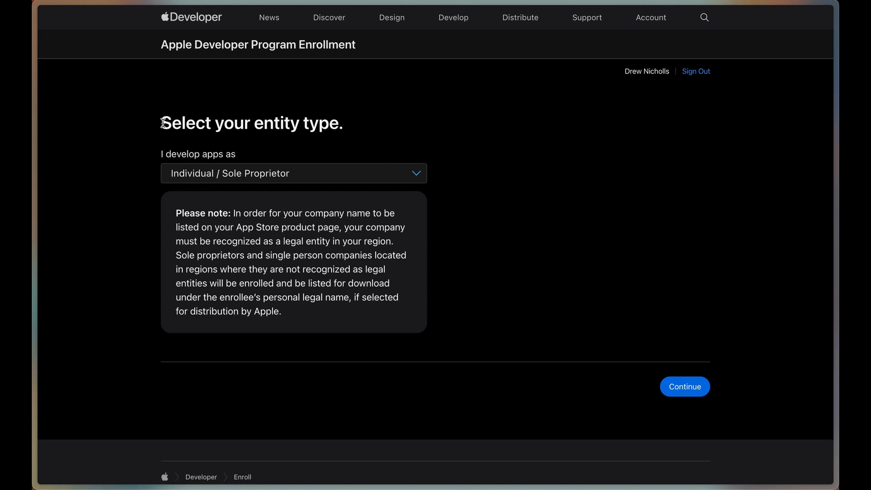
pyautogui.click(292, 173)
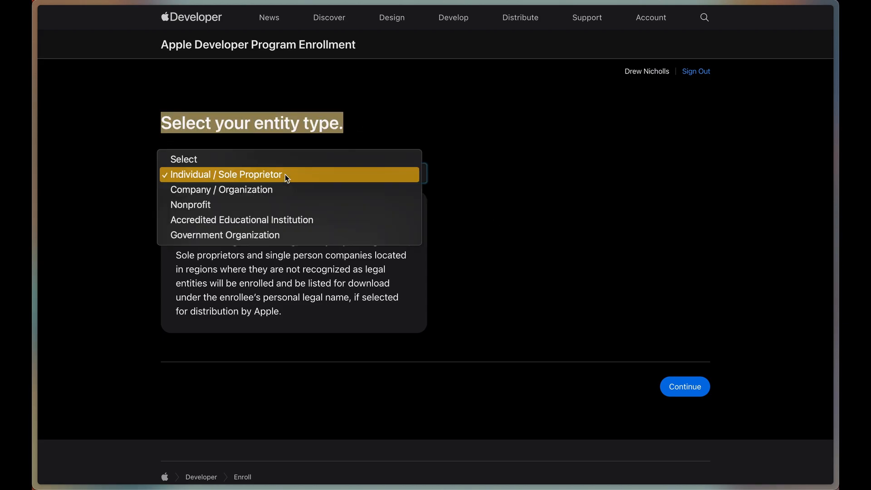
pyautogui.moveTo(194, 205)
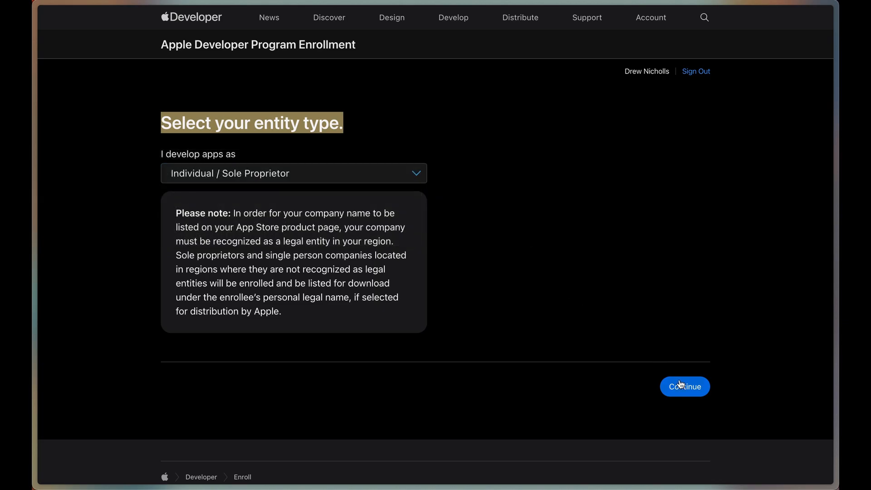
pyautogui.click(684, 386)
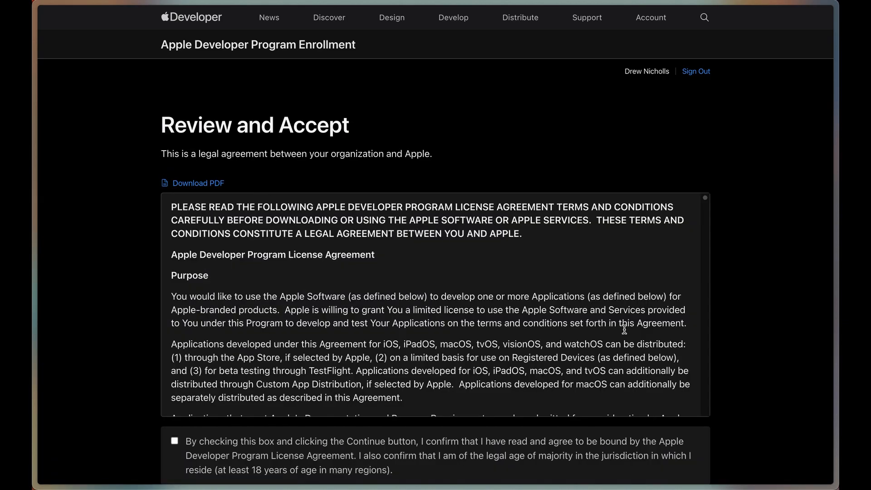
pyautogui.scroll(-3)
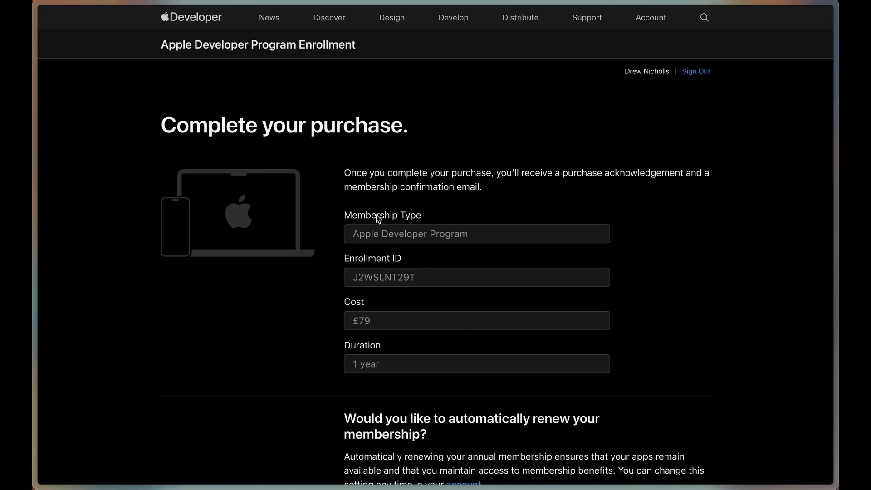
pyautogui.scroll(-3)
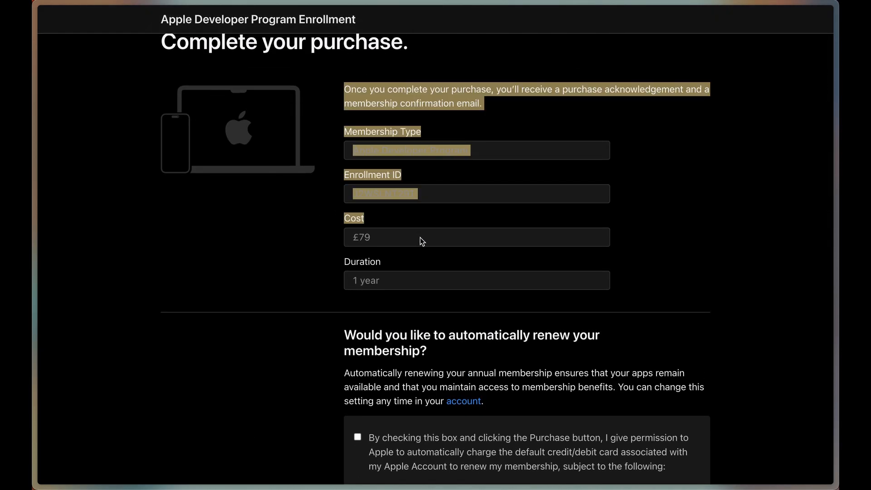
pyautogui.scroll(-3)
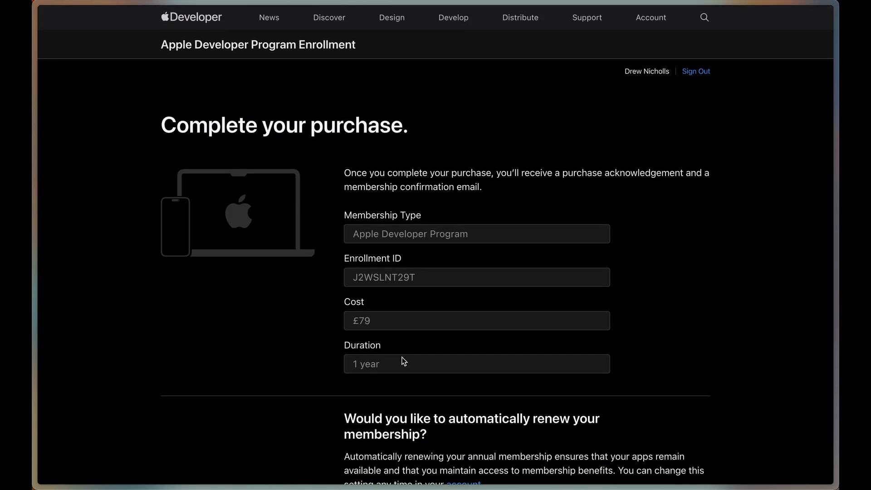
pyautogui.moveTo(397, 289)
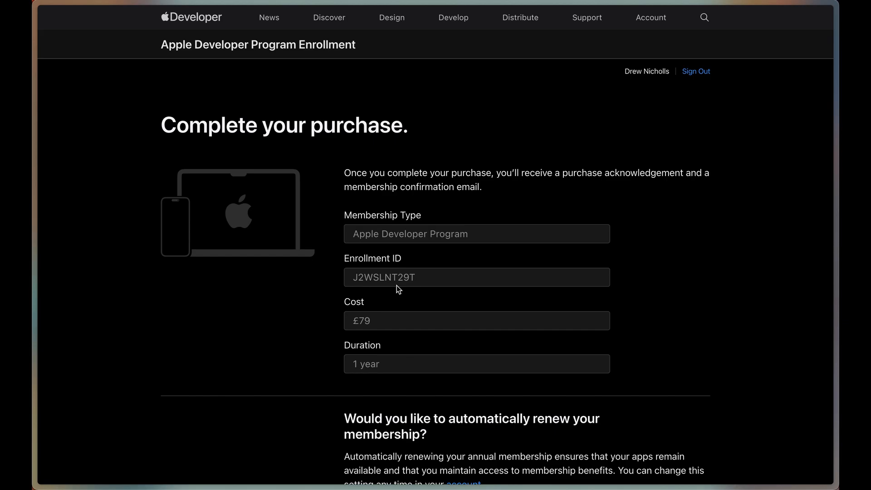
pyautogui.scroll(-3)
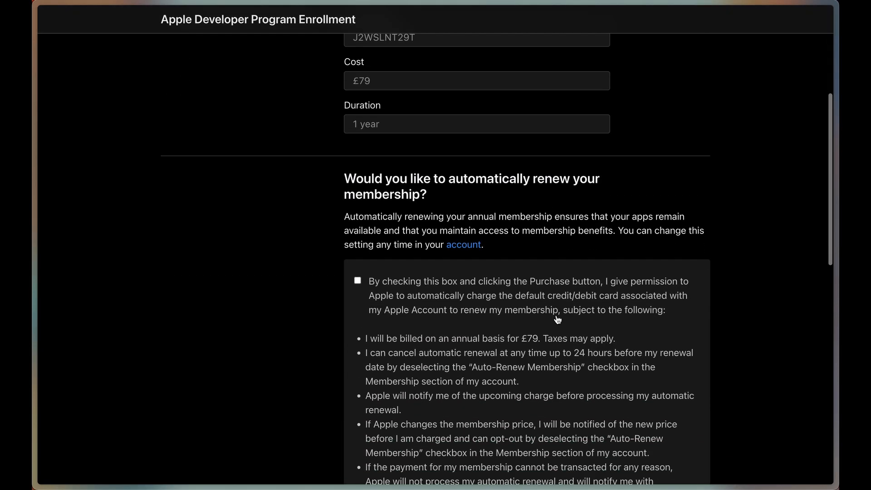